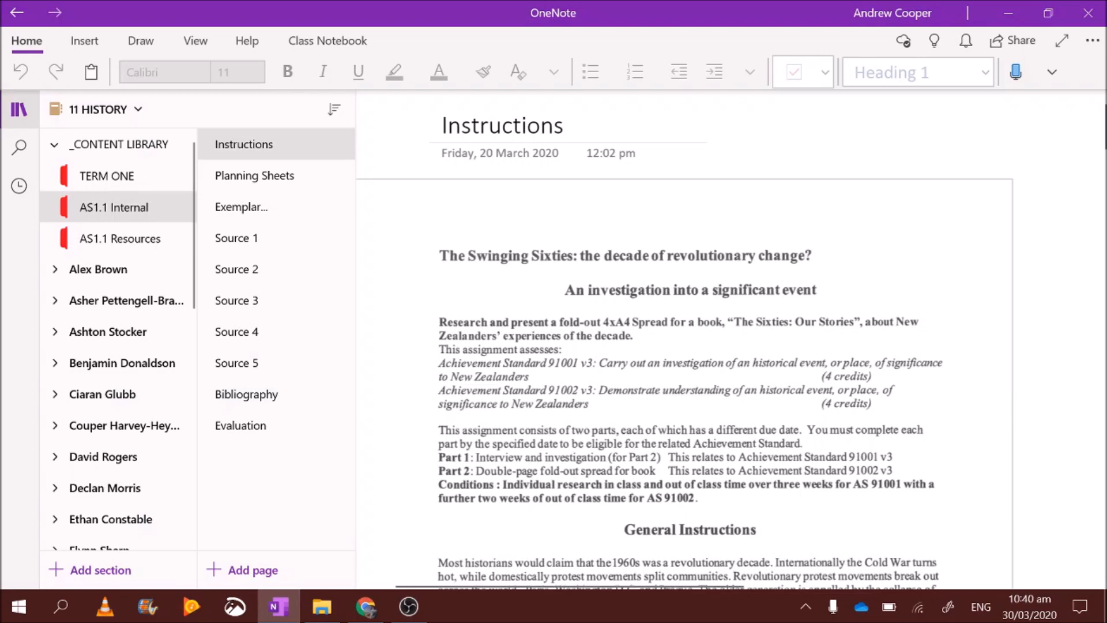
- Scroll the Instructions page down to the key 1960s developments and the two May 2020 parts
{"action": "left_click", "coordinate": [657, 375]}
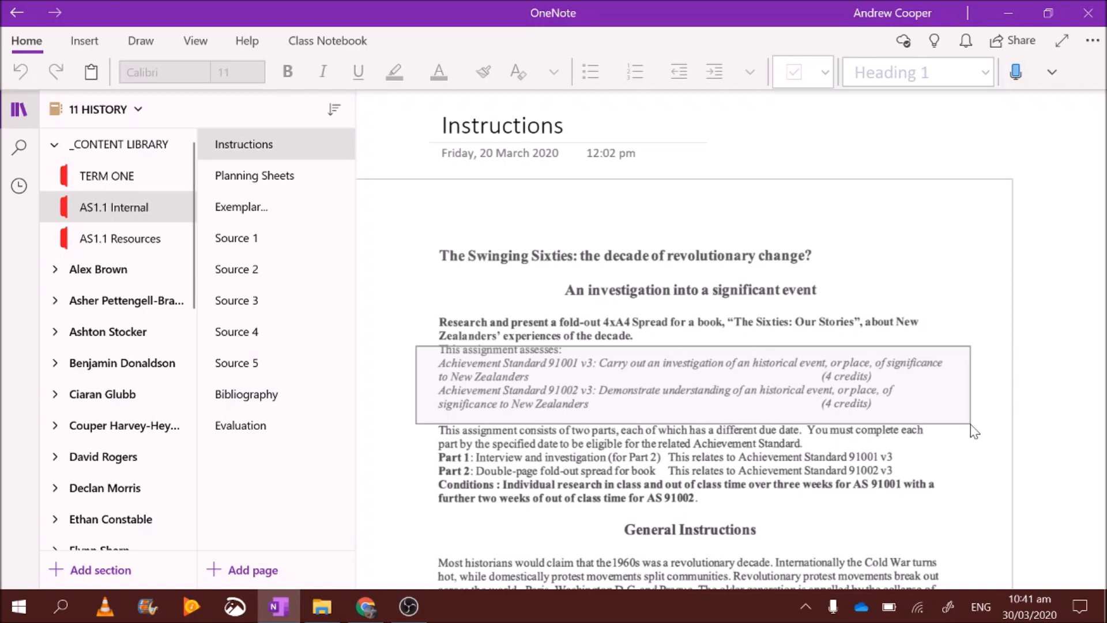
{"action": "scroll", "scroll_direction": "down", "scroll_amount": 3}
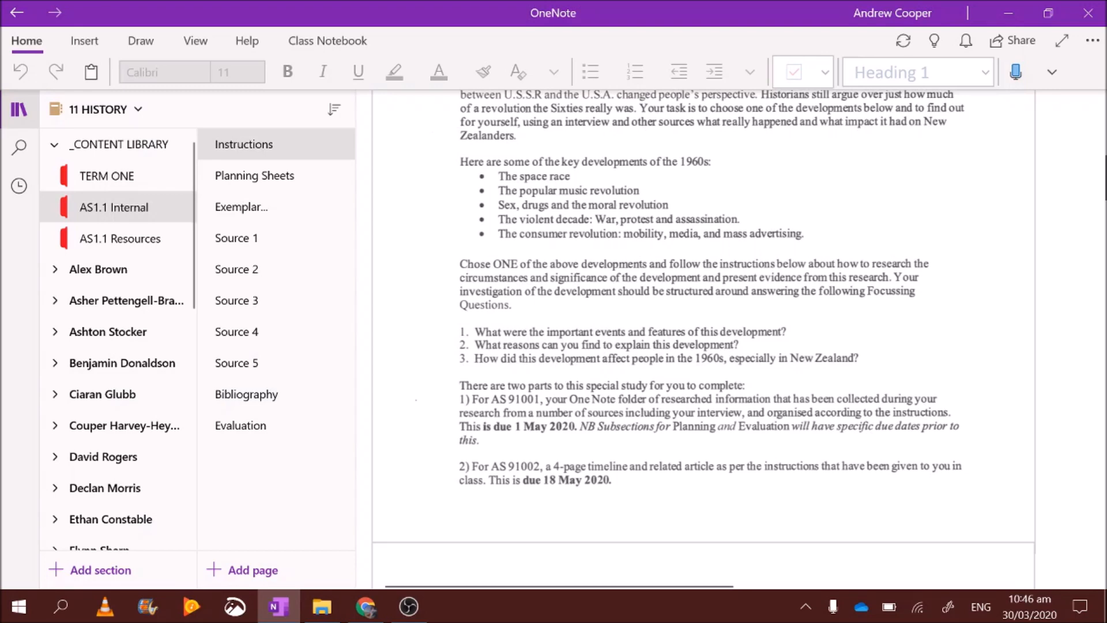
- Scroll through Task 1 and Task 2 specific instructions to recording sources and Section 3 test conditions
{"action": "scroll", "scroll_direction": "down", "scroll_amount": 3}
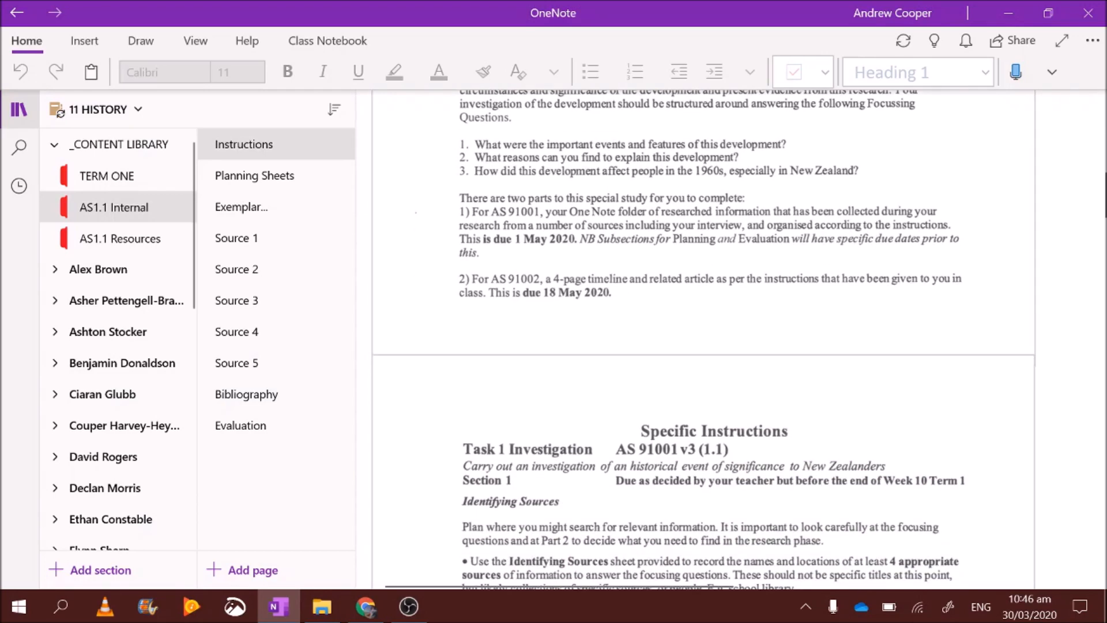
{"action": "scroll", "scroll_direction": "down", "scroll_amount": 3}
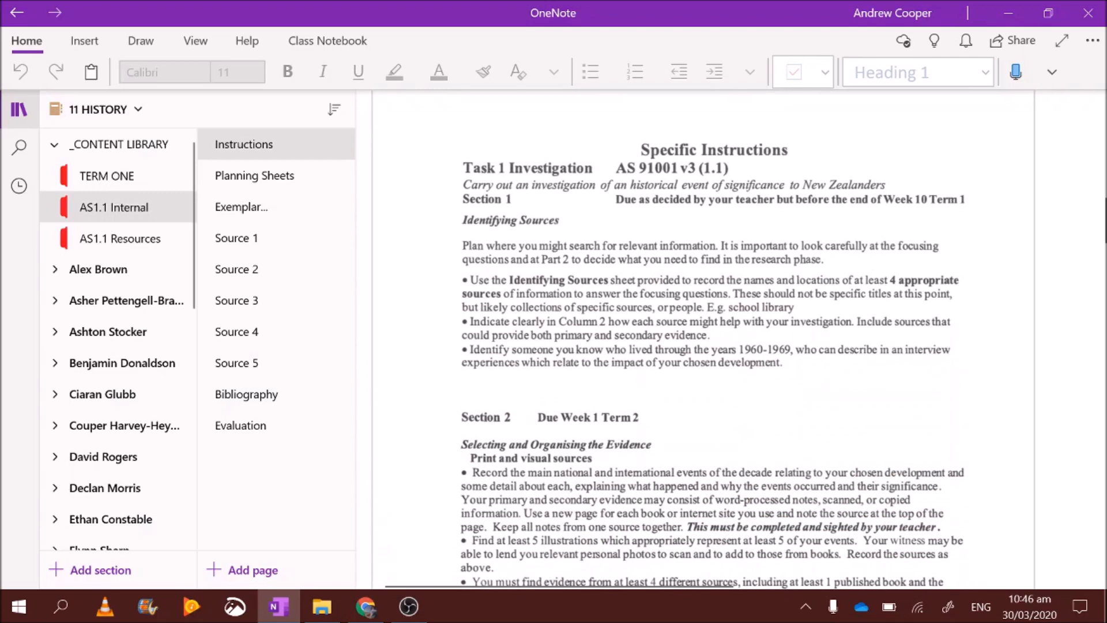
{"action": "scroll", "scroll_direction": "down", "scroll_amount": 3}
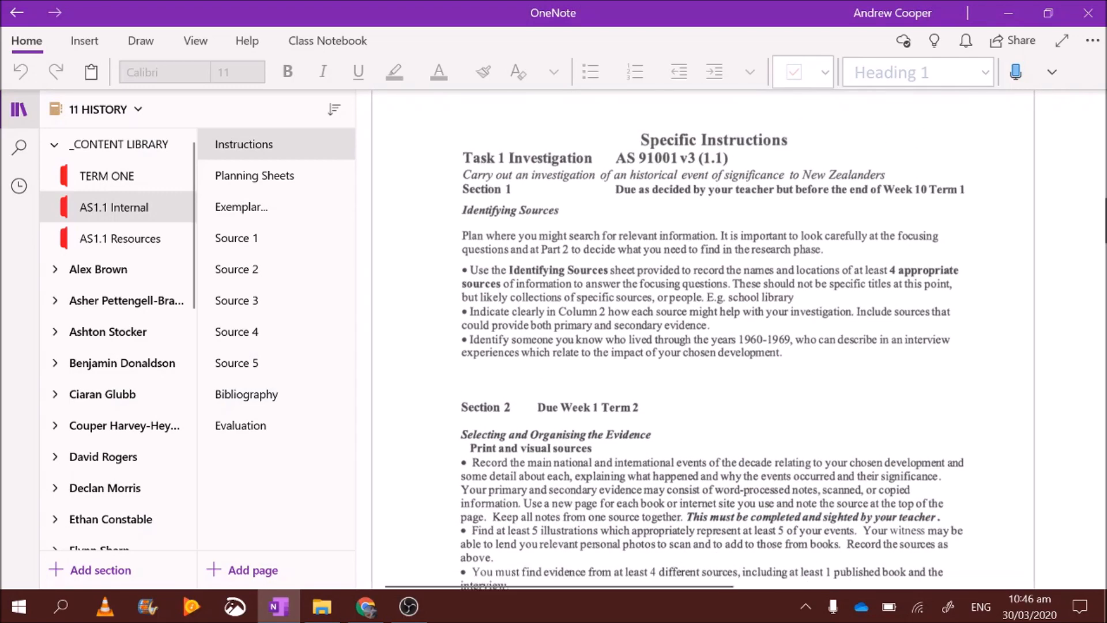
{"action": "scroll", "scroll_direction": "down", "scroll_amount": 3}
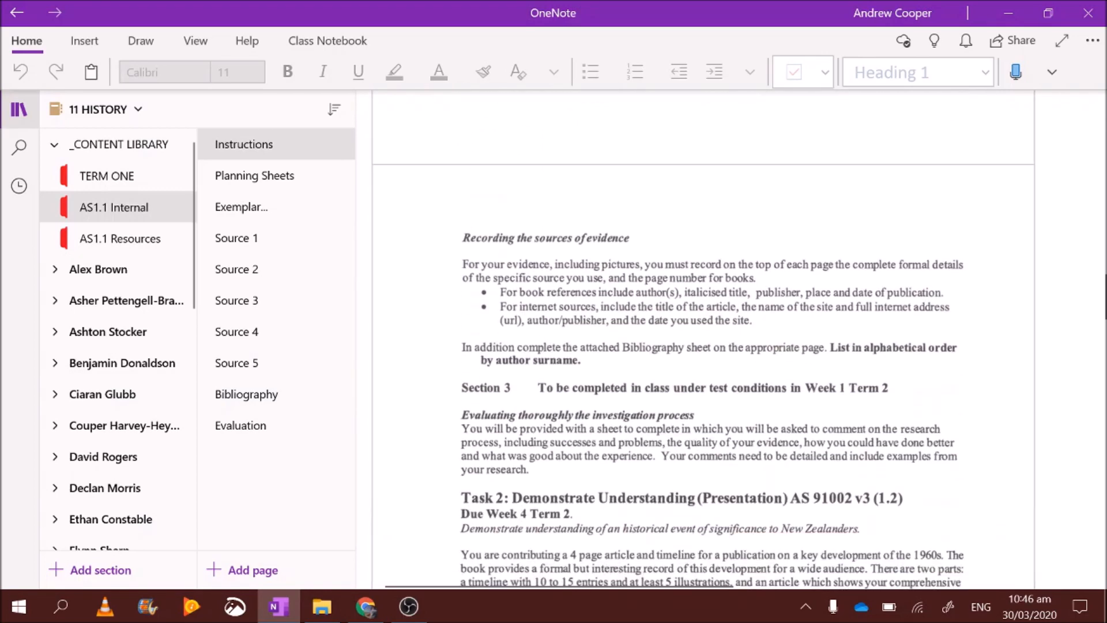
{"action": "scroll", "scroll_direction": "down", "scroll_amount": 3}
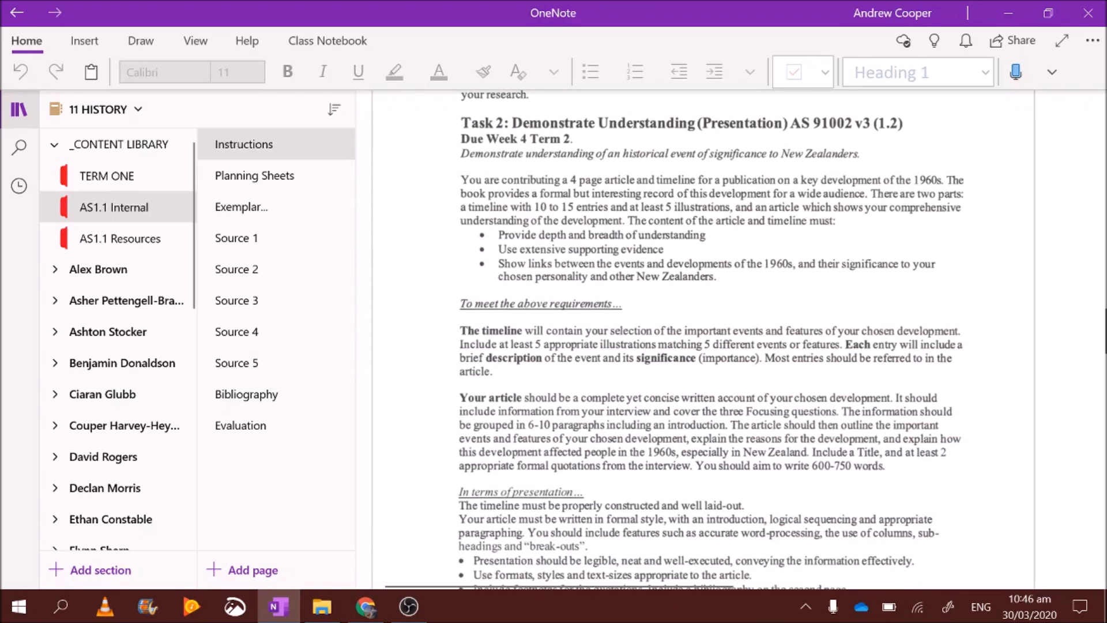
{"action": "scroll", "scroll_direction": "down", "scroll_amount": 3}
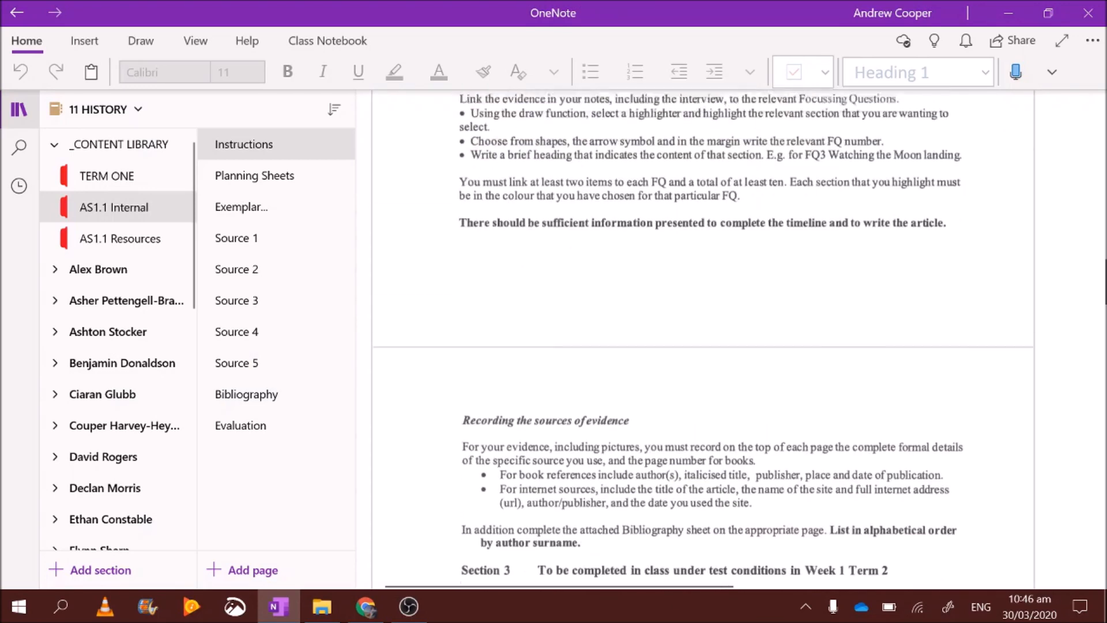